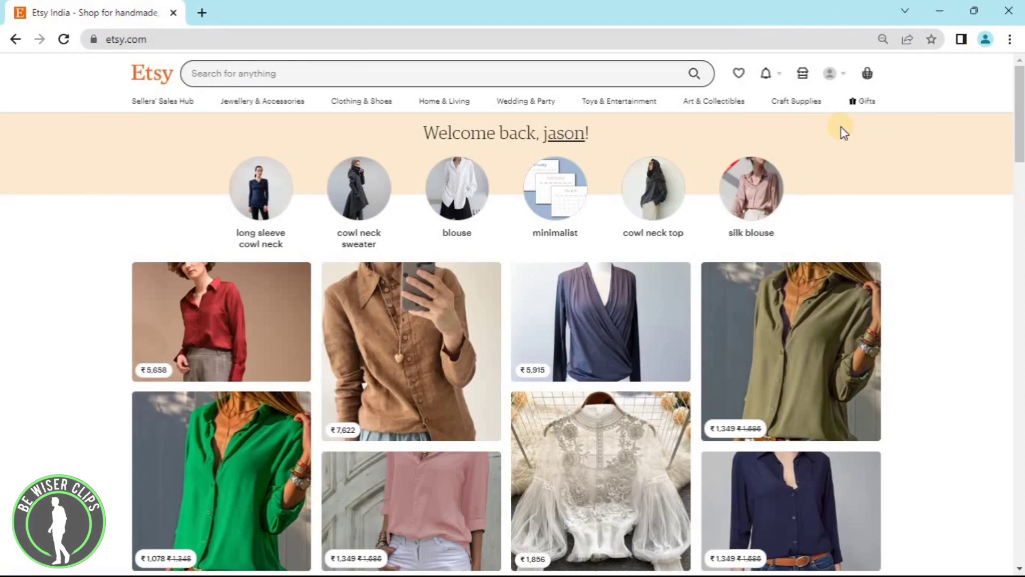
mouse_move(802, 73)
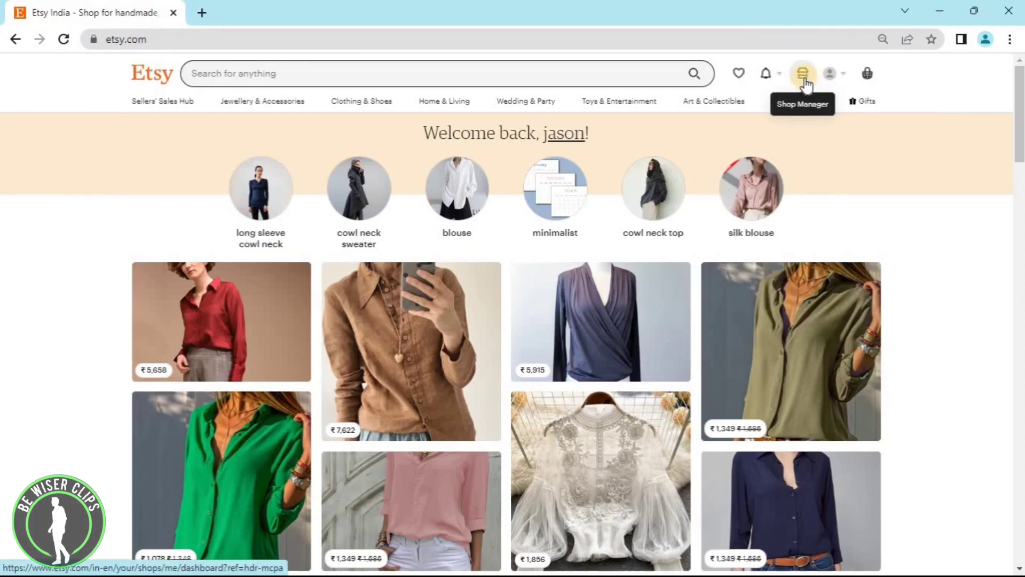
mouse_move(911, 87)
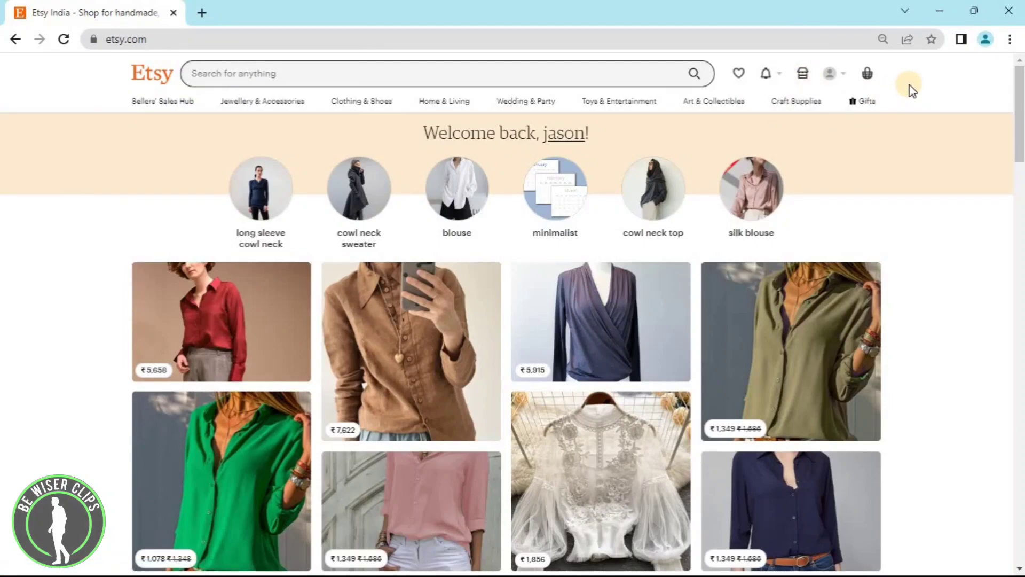
mouse_move(802, 73)
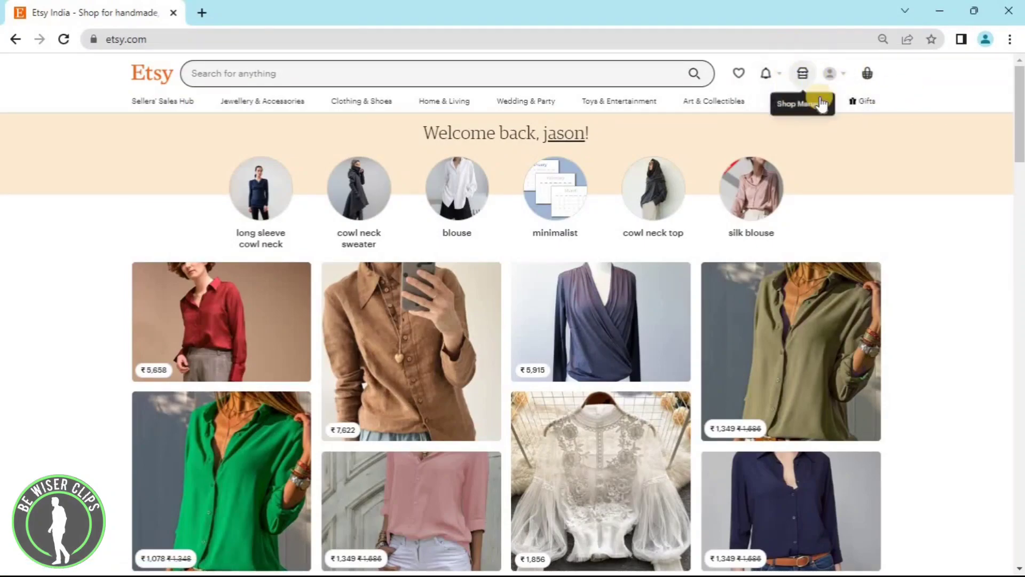
mouse_move(916, 91)
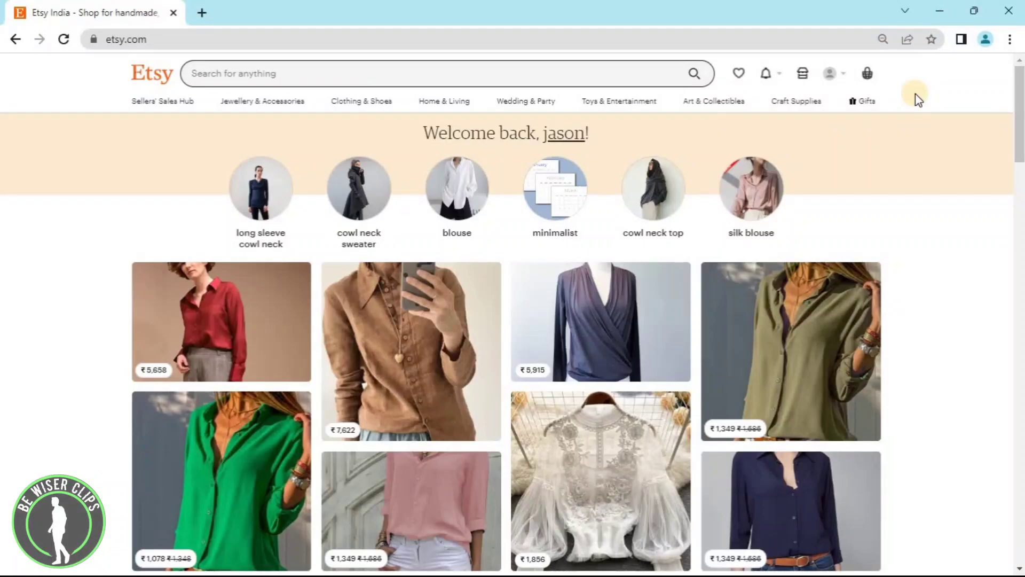
mouse_move(833, 73)
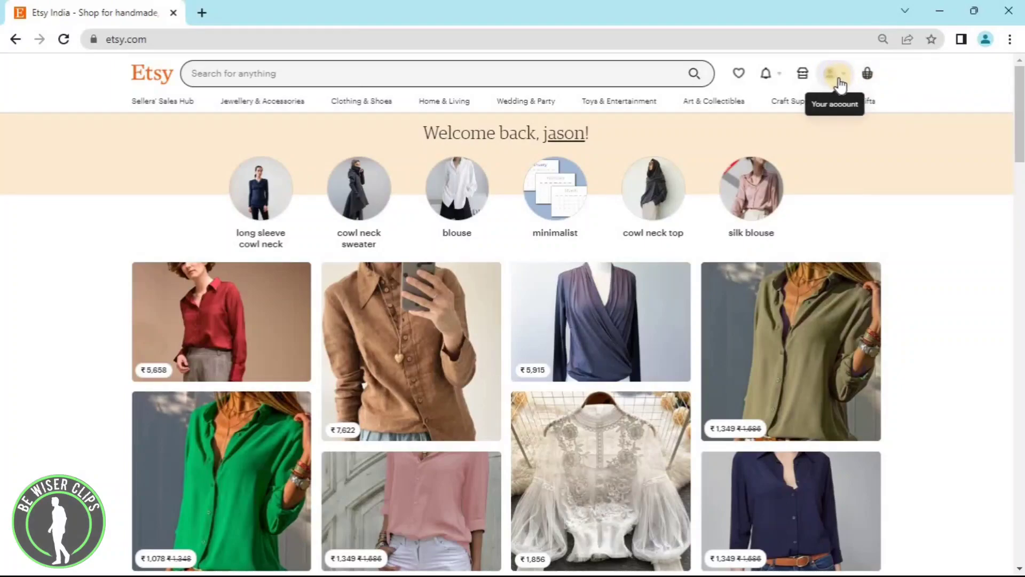
Step: Sign out of the current Etsy account from the profile menu
left_click(835, 73)
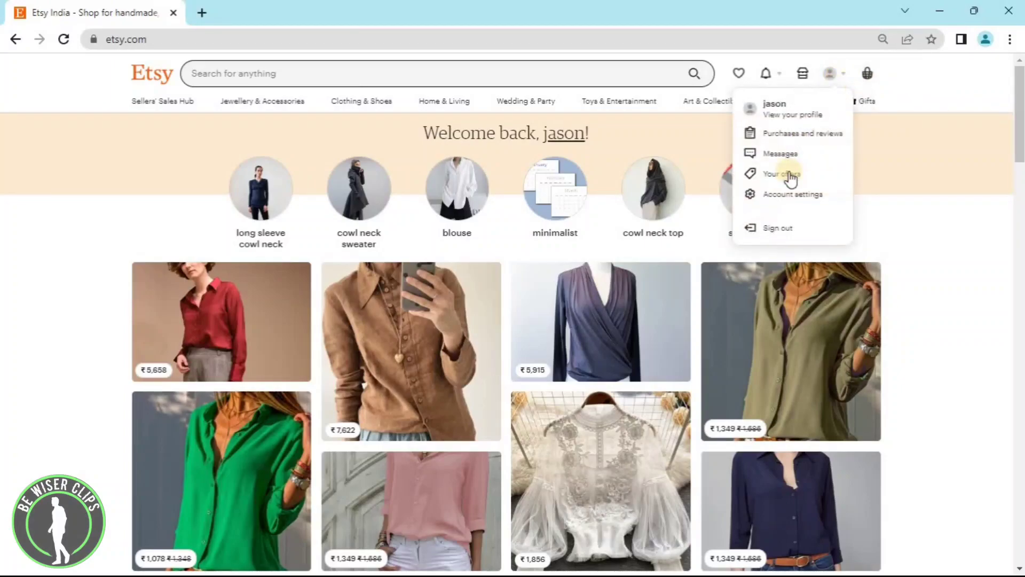
mouse_move(778, 228)
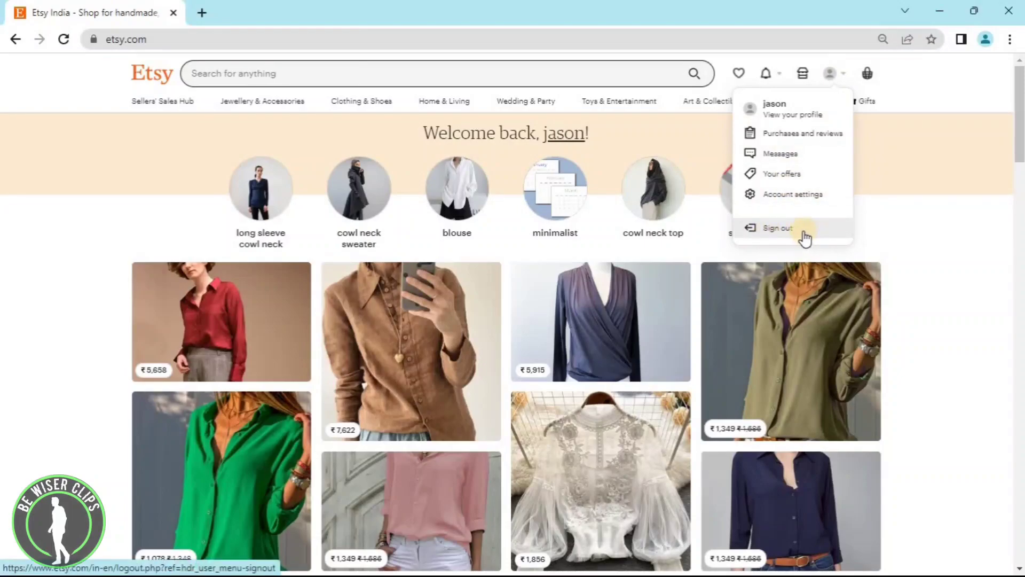
left_click(777, 228)
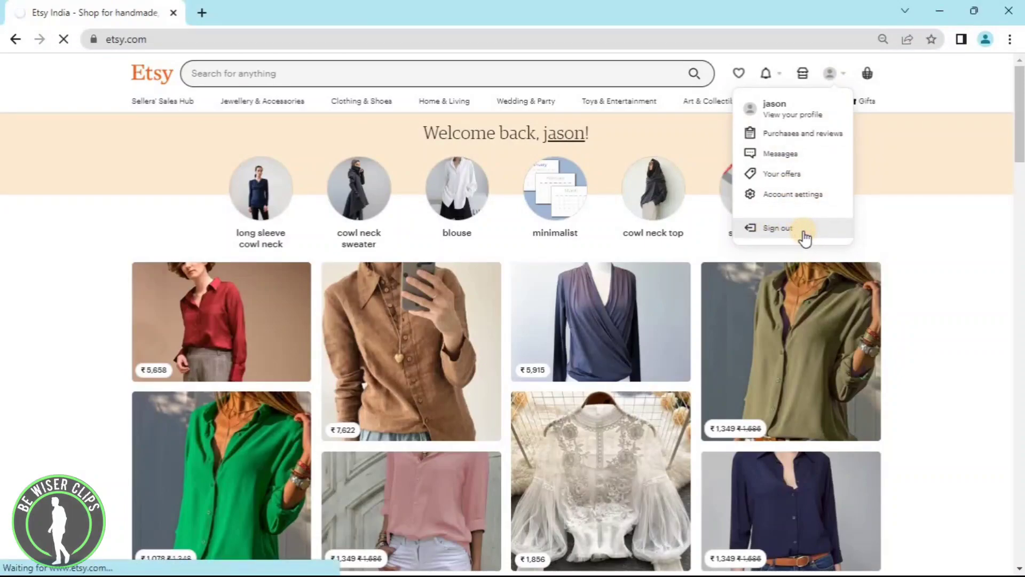
left_click(777, 227)
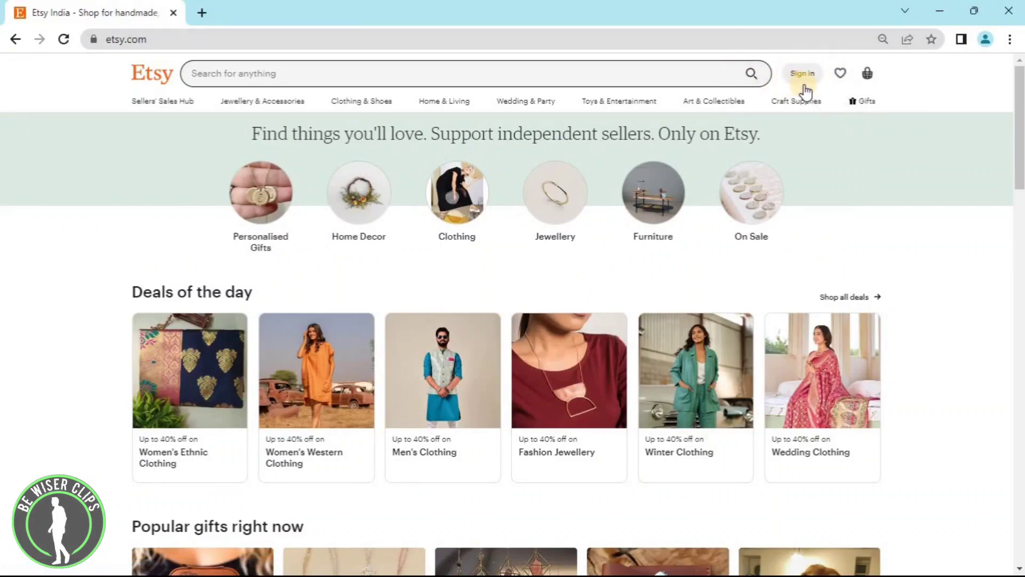
mouse_move(795, 100)
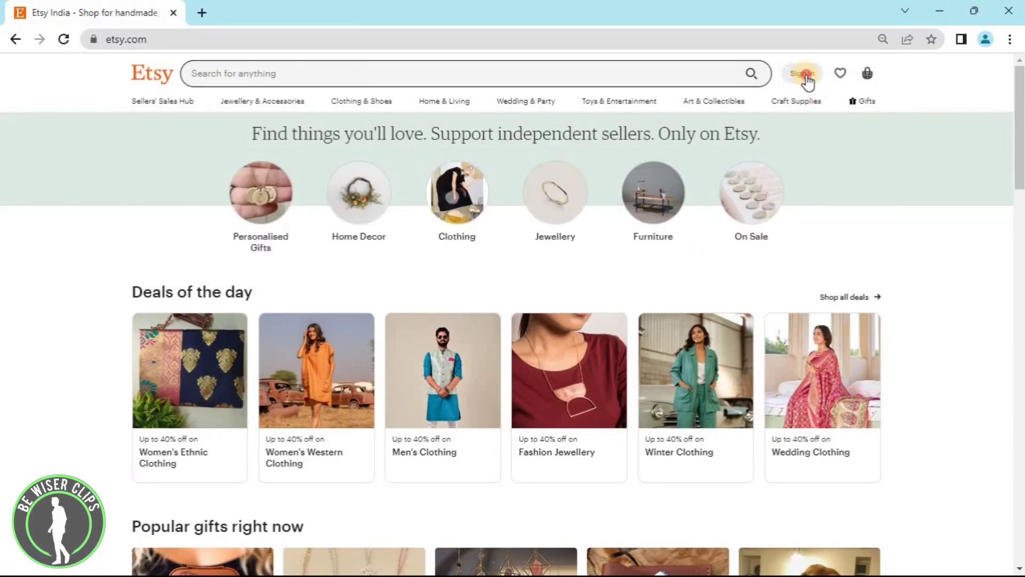
Step: Open the Etsy sign-in dialog from the header's Sign in link
left_click(802, 73)
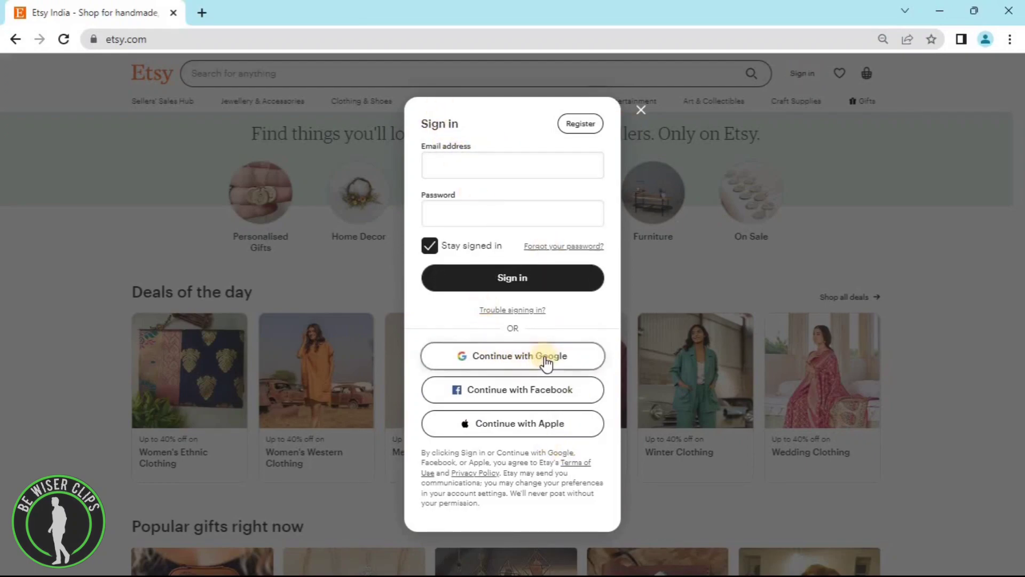
mouse_move(578, 123)
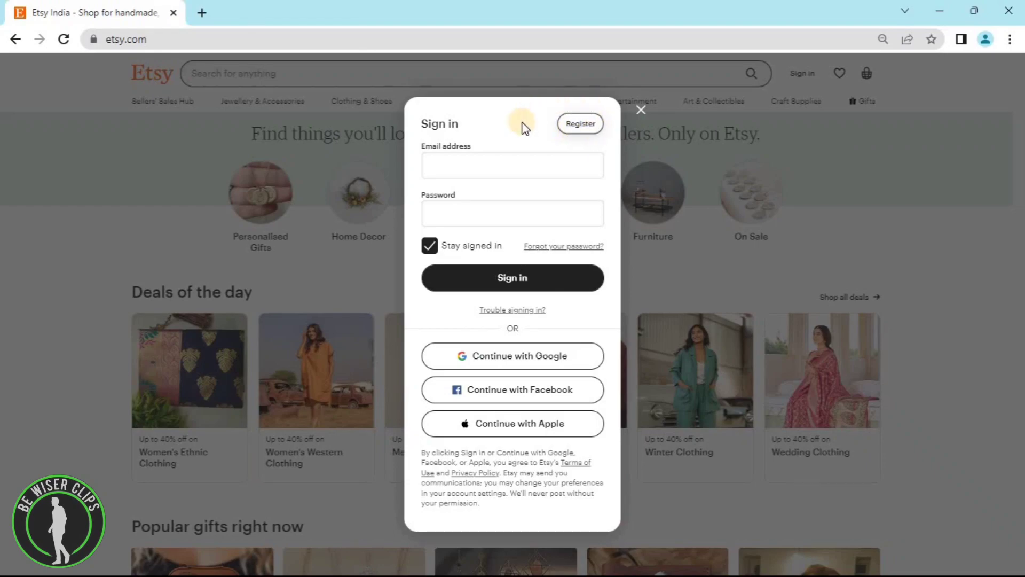
mouse_move(534, 134)
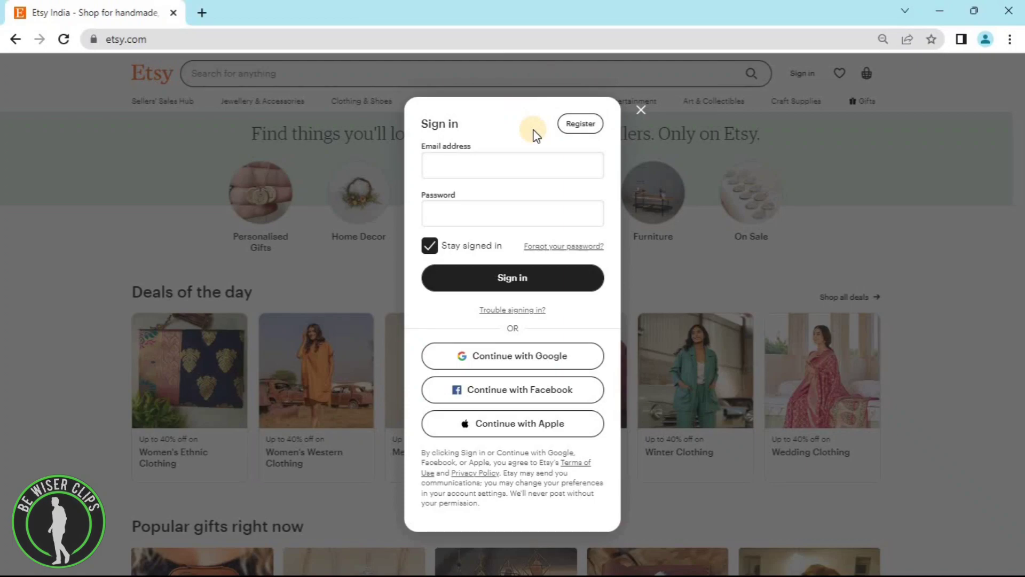
mouse_move(621, 165)
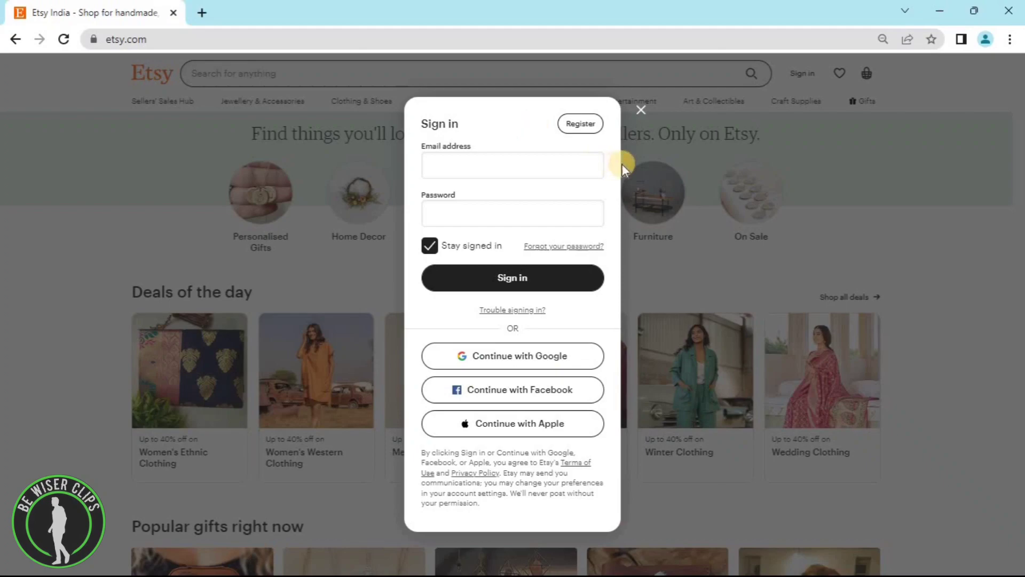
mouse_move(490, 124)
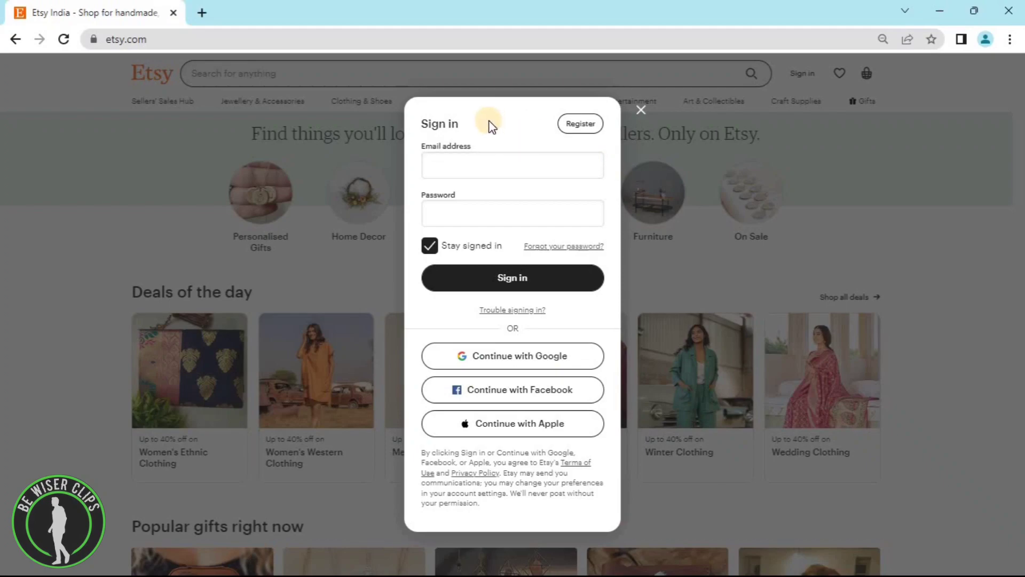